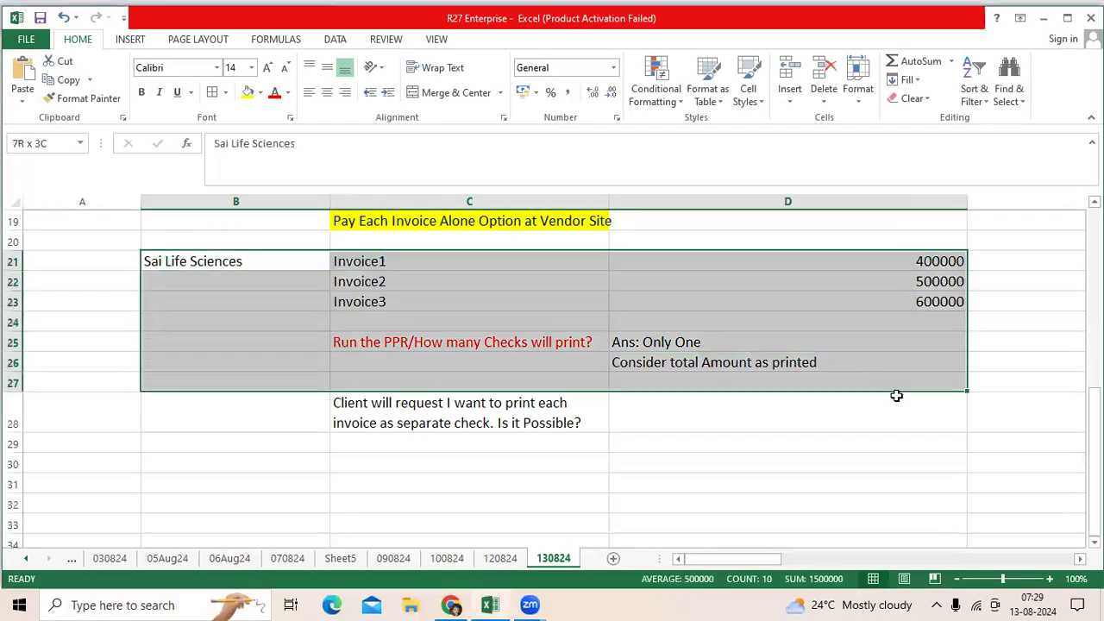
# Apply All Borders to B21:D28, framing the invoice table through the row 28 question
pyautogui.click(212, 92)
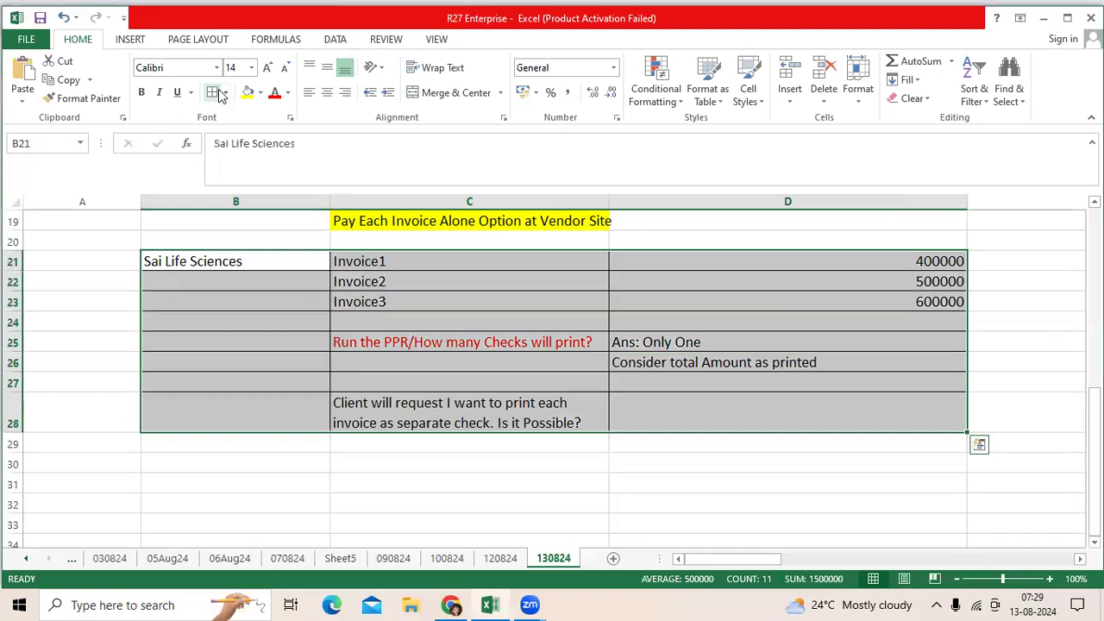
pyautogui.click(405, 381)
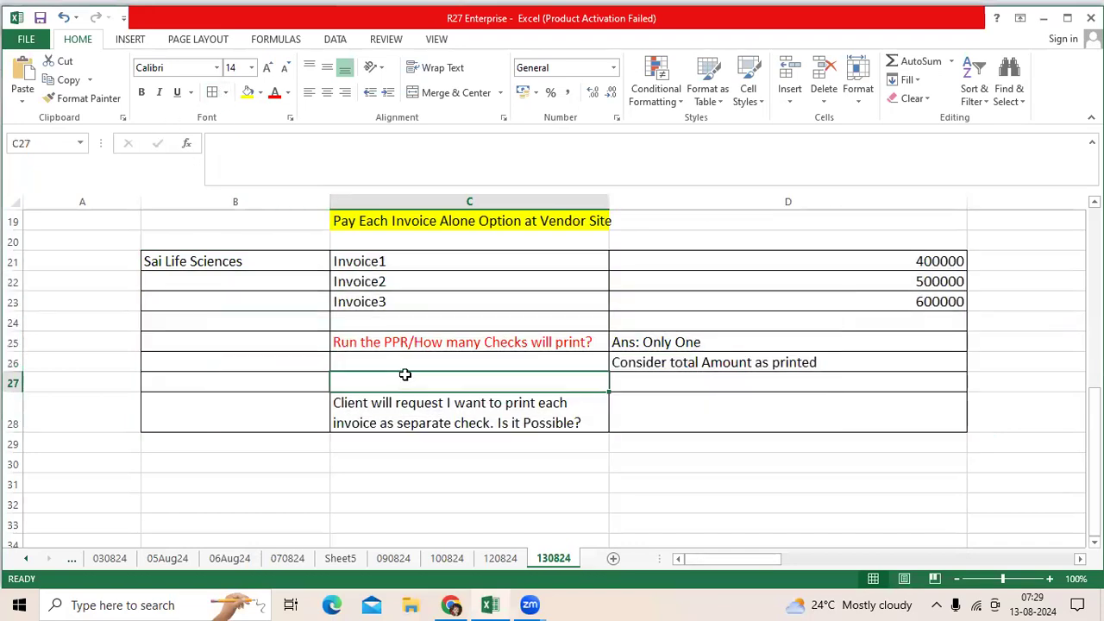
pyautogui.moveTo(255, 253)
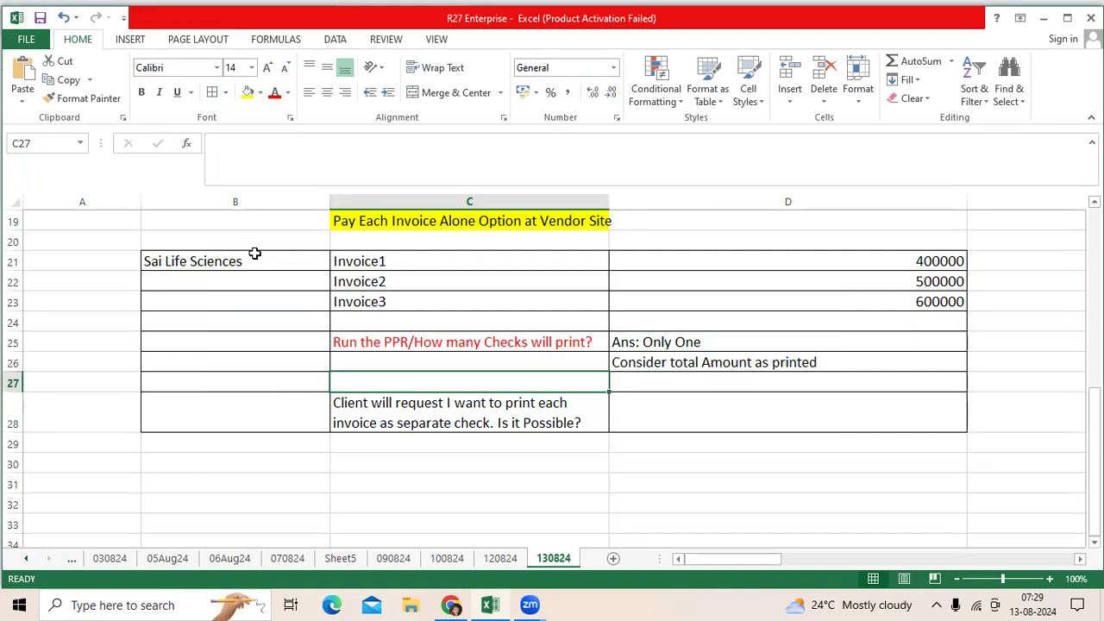
pyautogui.click(236, 261)
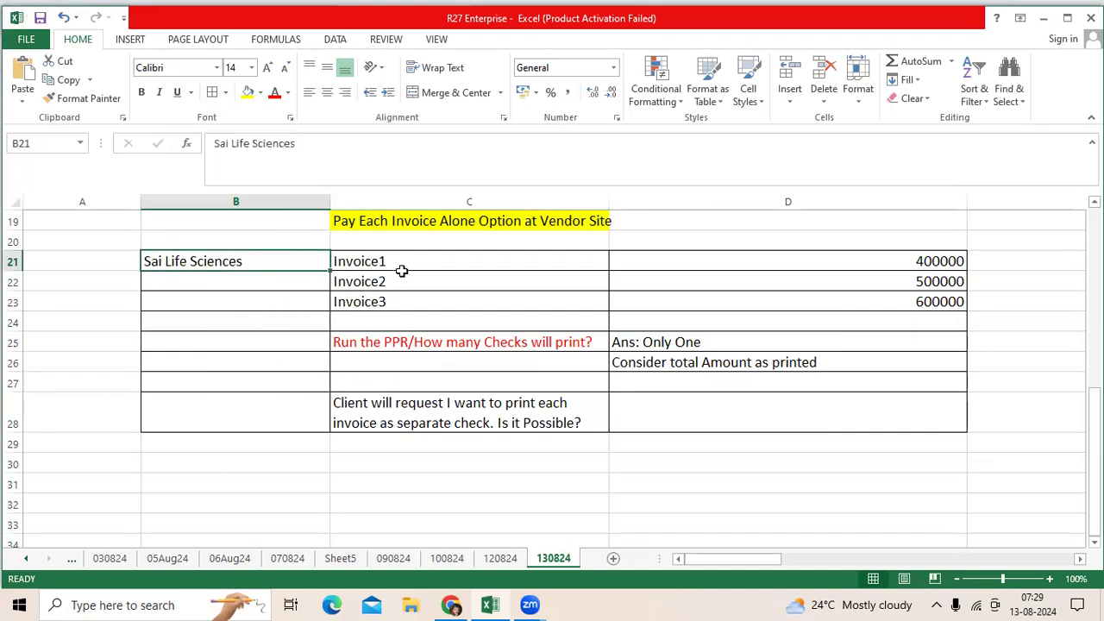
pyautogui.click(469, 261)
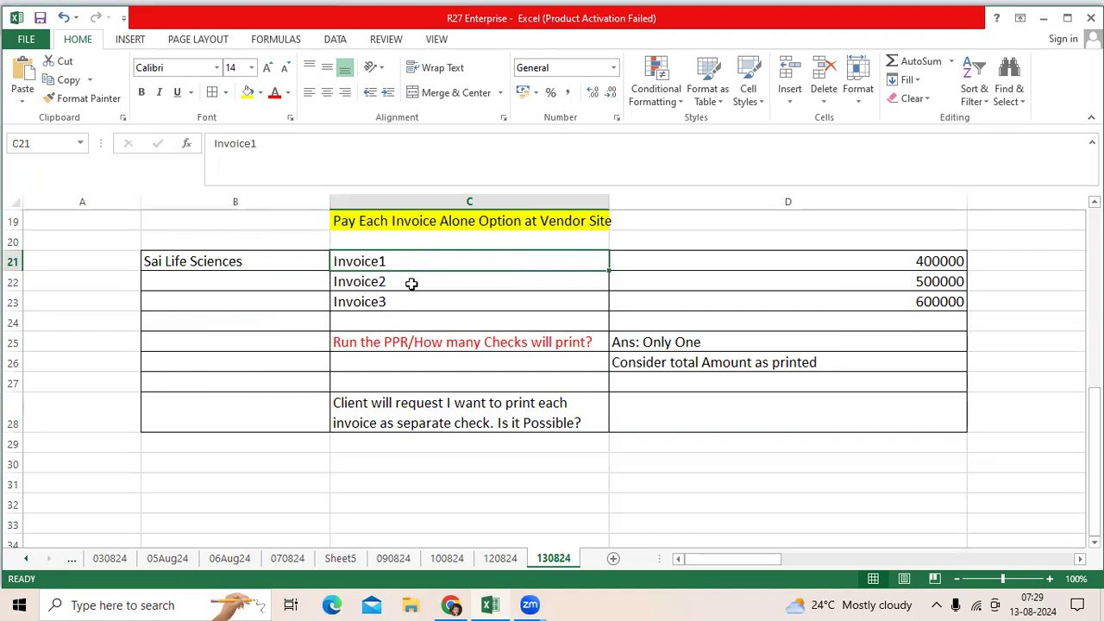
pyautogui.click(469, 301)
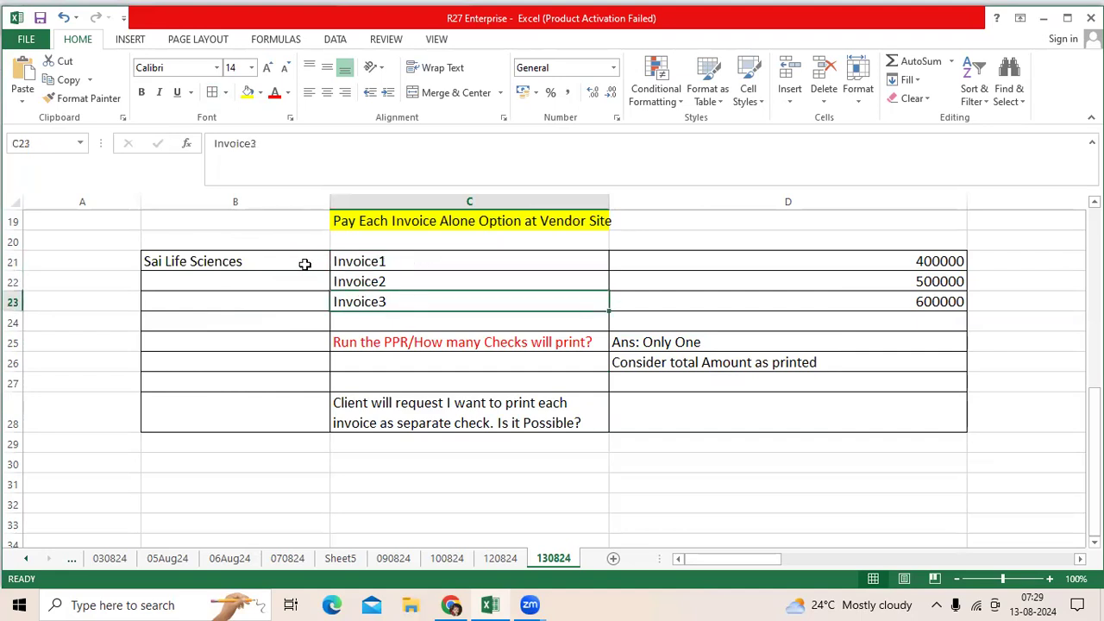
# Change the vendor cell to 'Sai Life Sciences/Check payment Method'
pyautogui.doubleClick(193, 260)
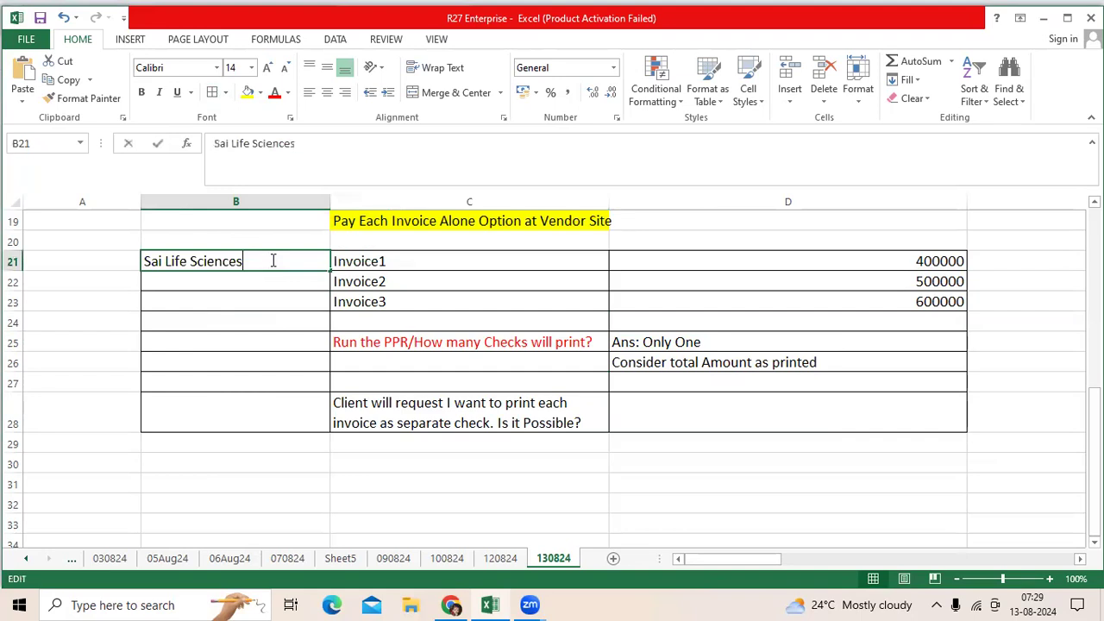
pyautogui.write('/Check')
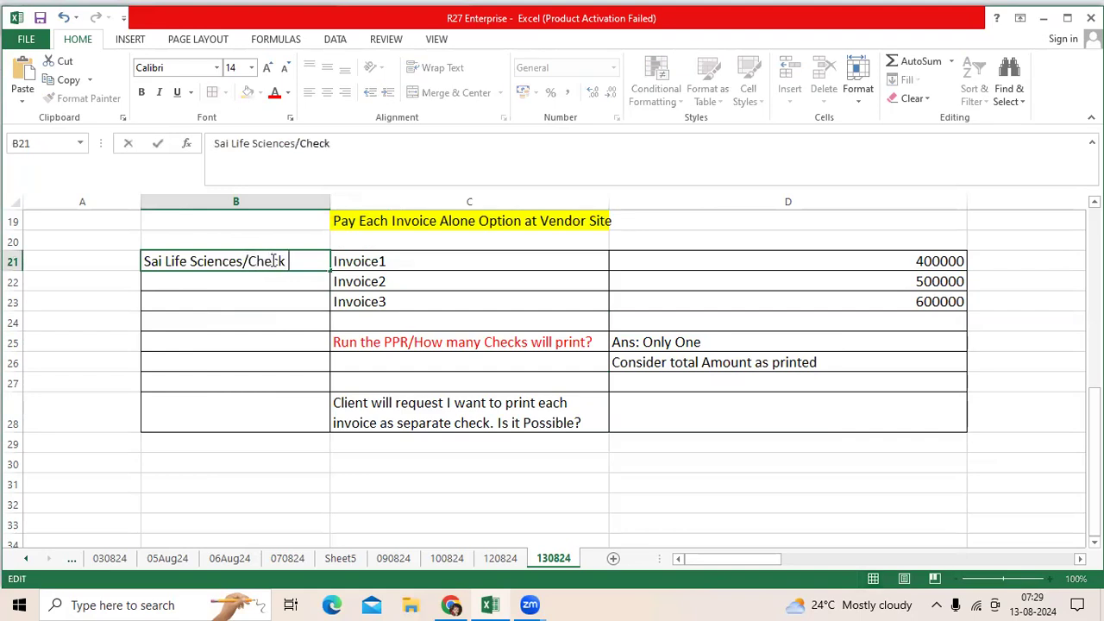
pyautogui.write('payment Method')
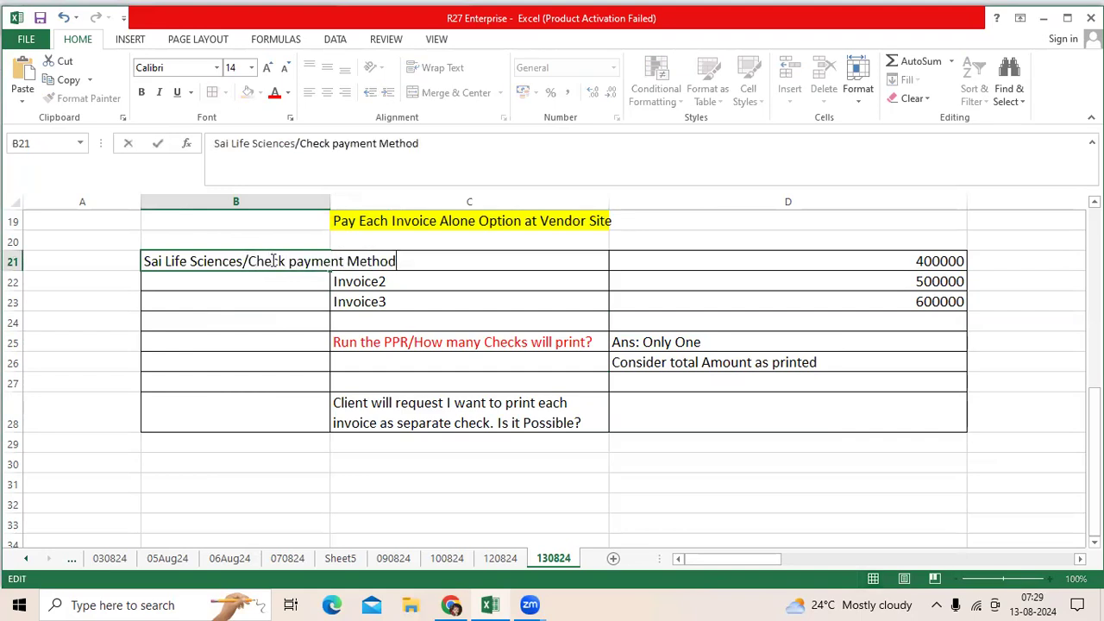
pyautogui.click(469, 260)
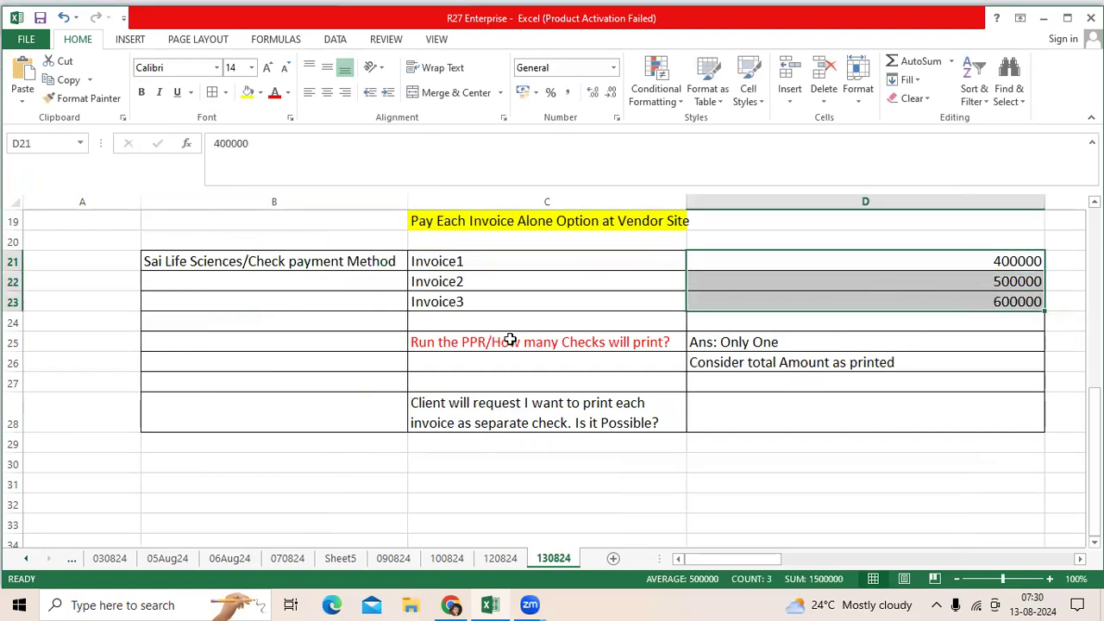
pyautogui.click(539, 341)
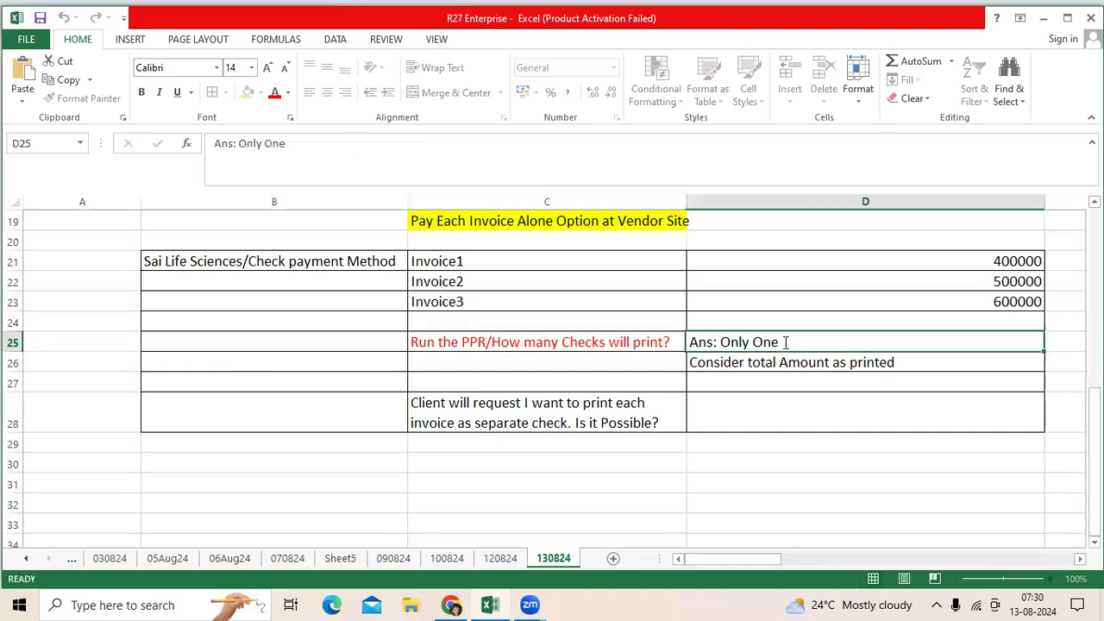
pyautogui.doubleClick(730, 341)
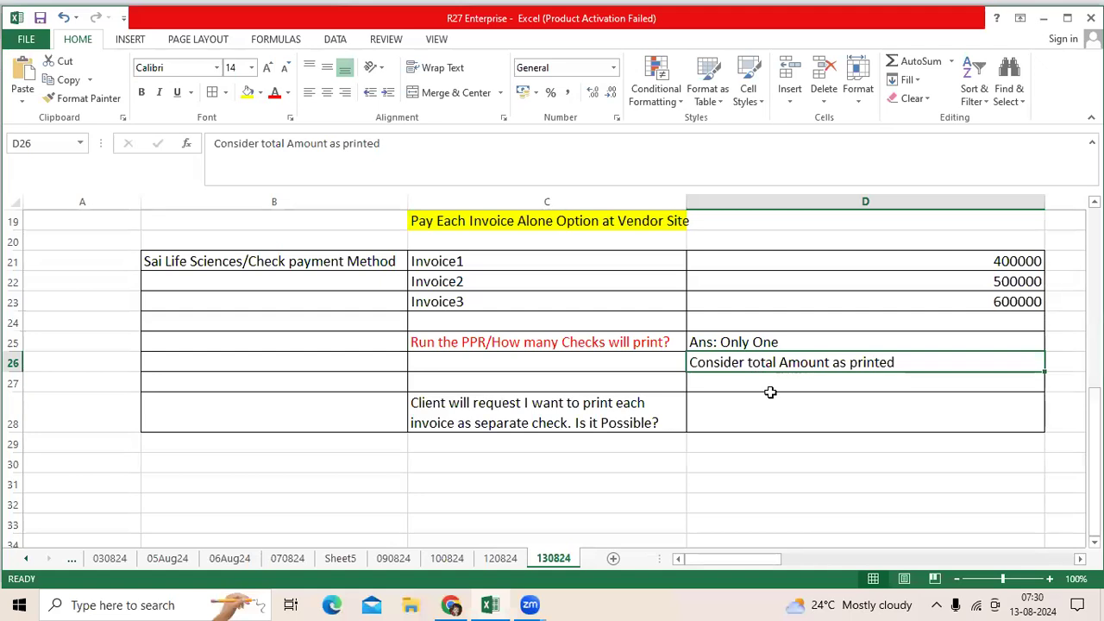
pyautogui.moveTo(776, 404)
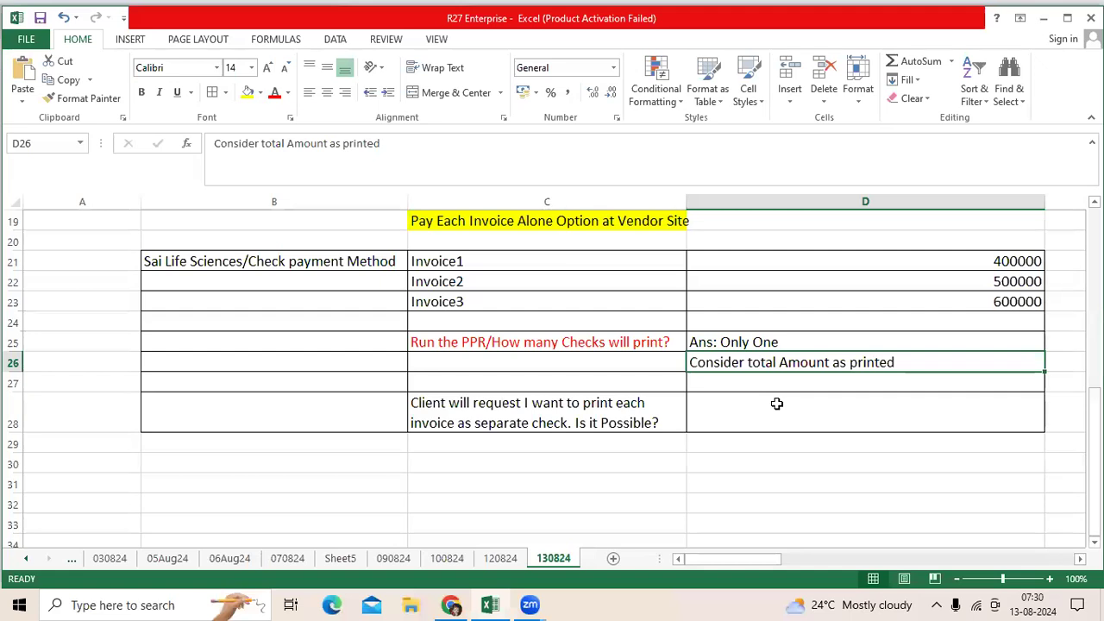
pyautogui.click(865, 260)
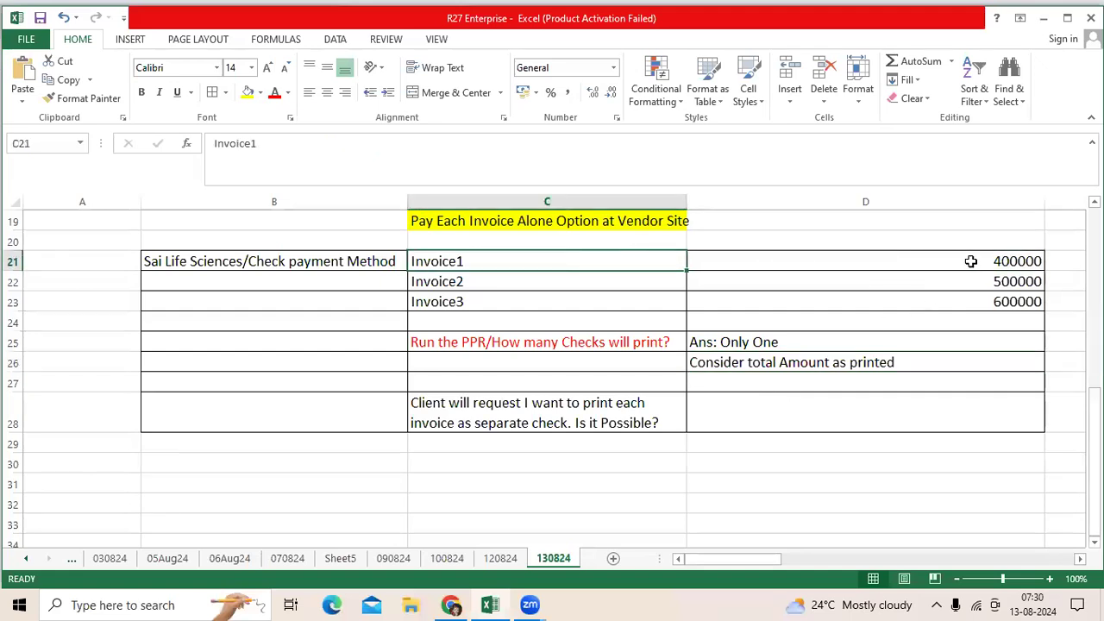
pyautogui.moveTo(621, 272)
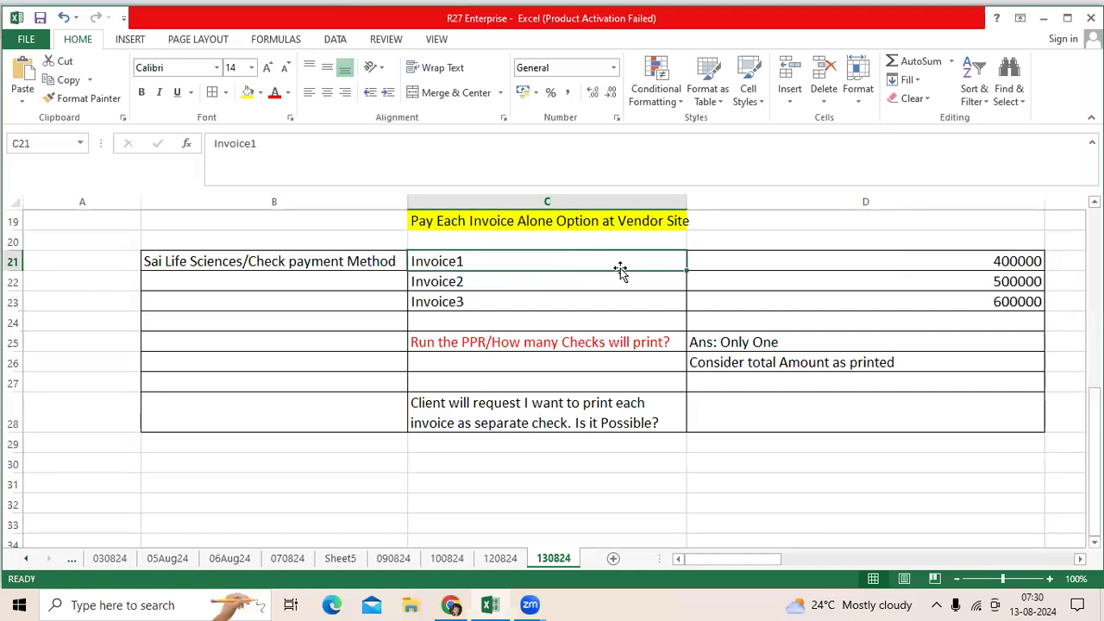
pyautogui.click(566, 281)
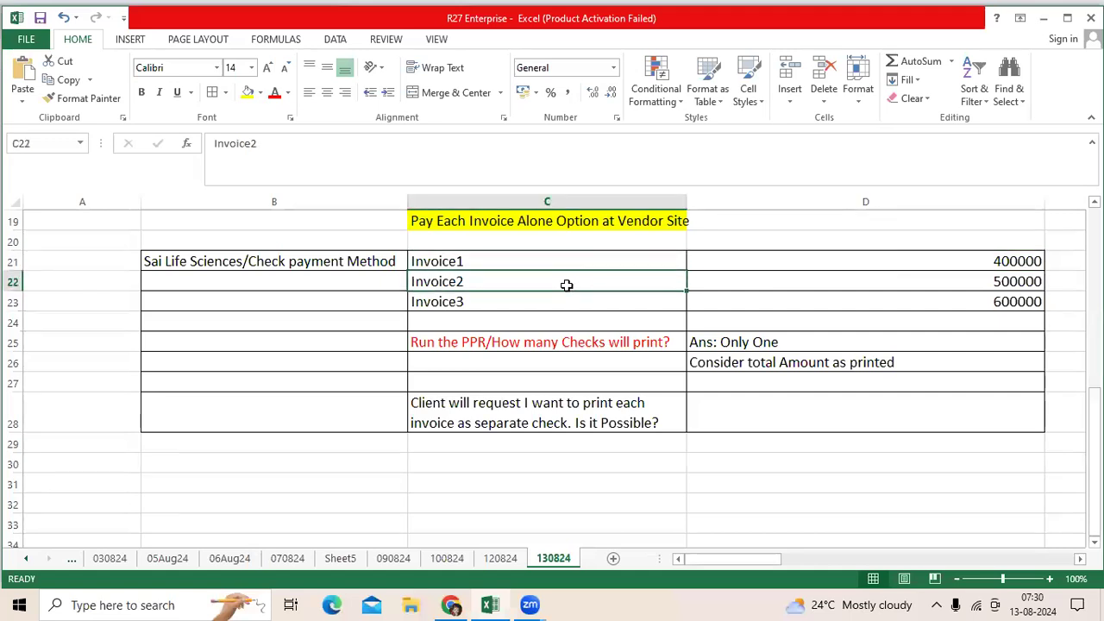
pyautogui.moveTo(544, 306)
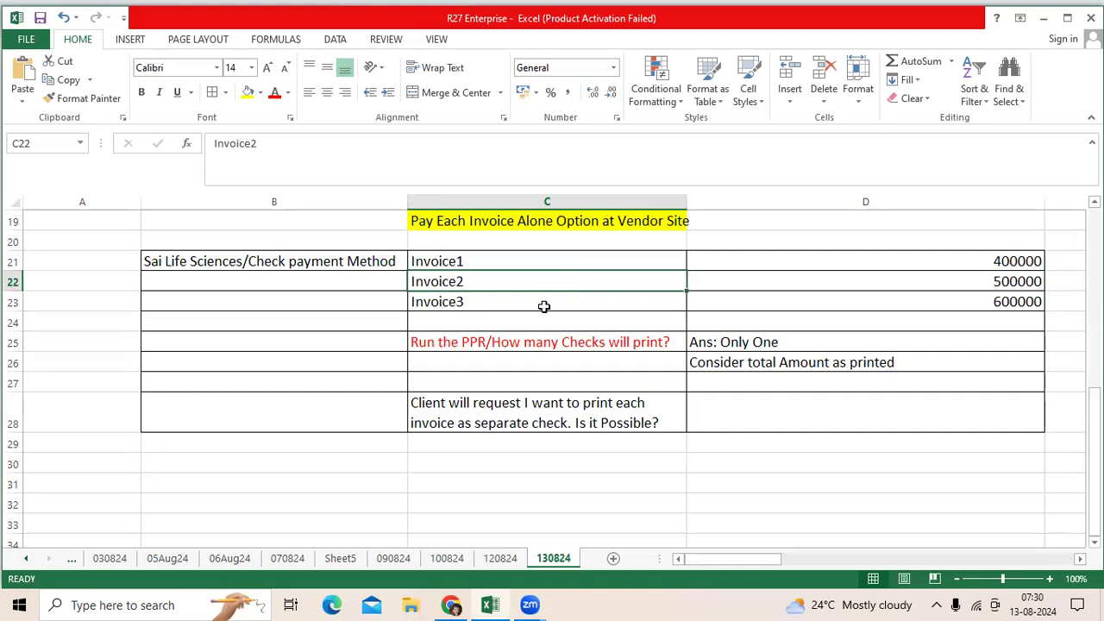
pyautogui.click(544, 302)
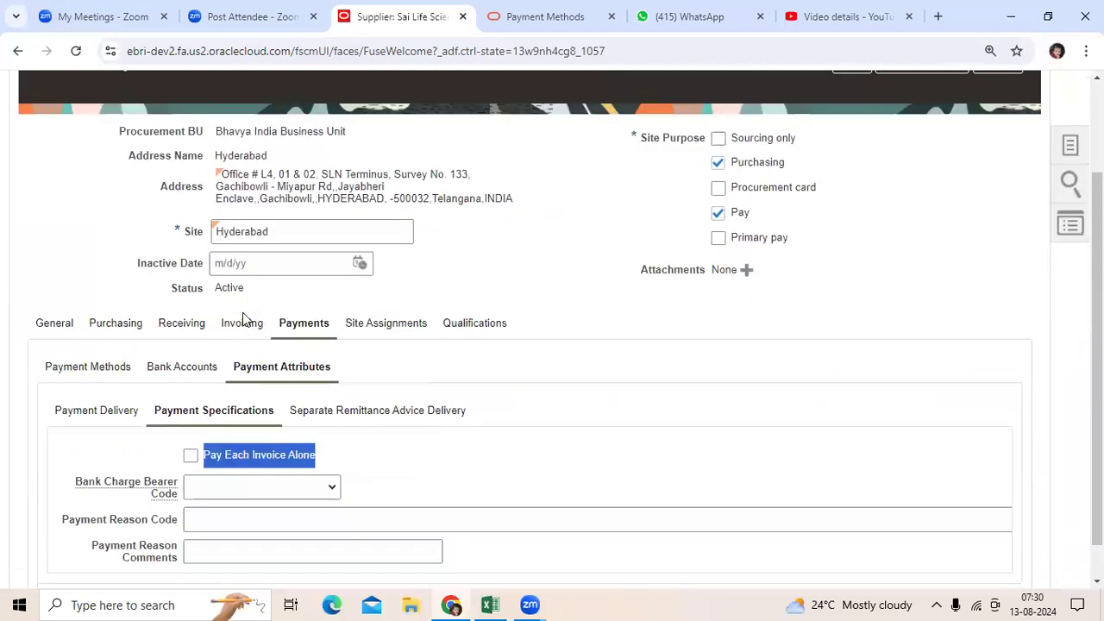
# Tick Pay Each Invoice Alone for the Sai Life Sciences Hyderabad supplier site
pyautogui.click(190, 454)
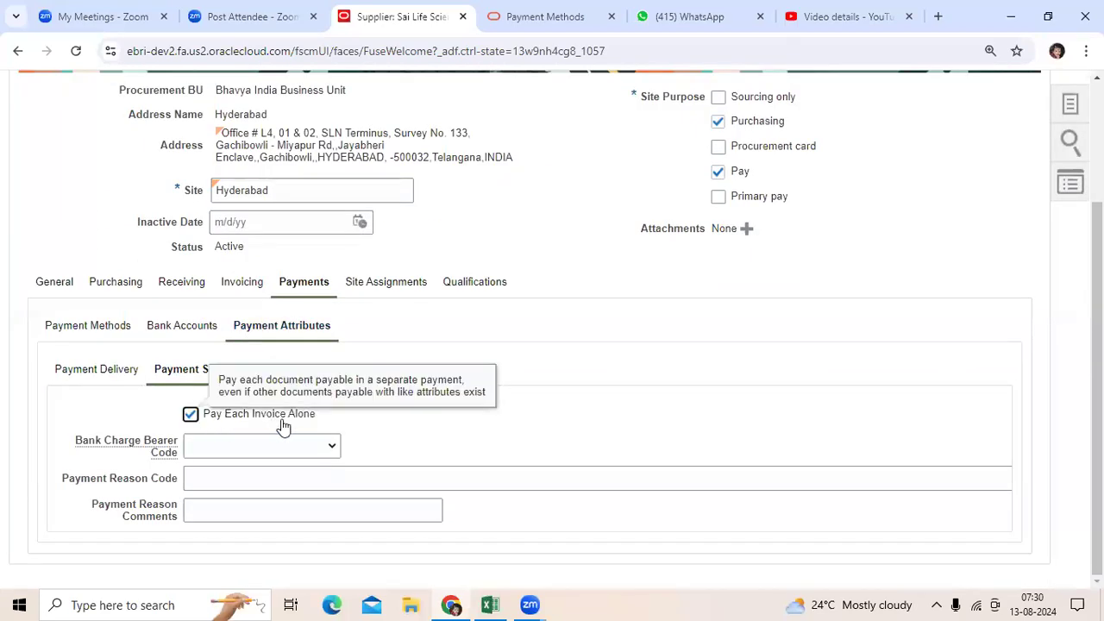
pyautogui.moveTo(326, 423)
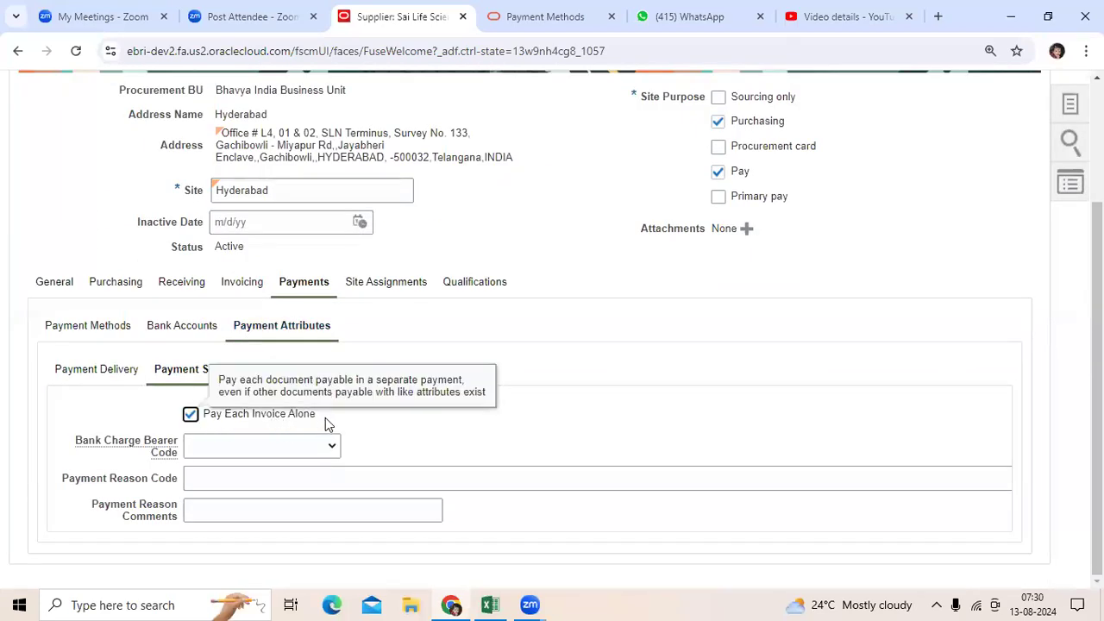
pyautogui.moveTo(335, 391)
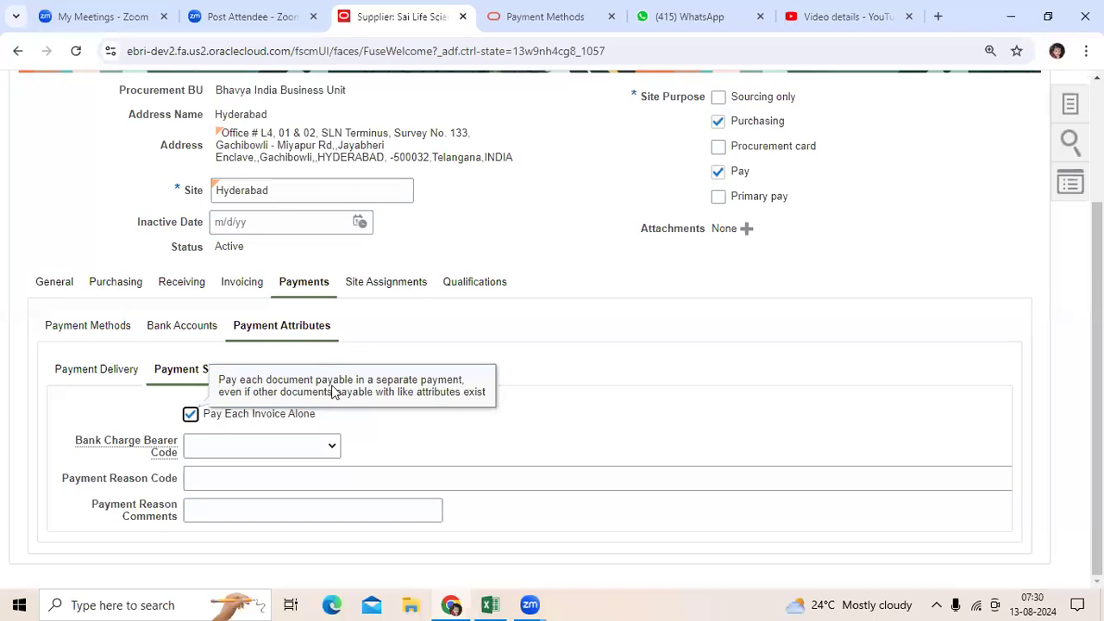
pyautogui.moveTo(435, 390)
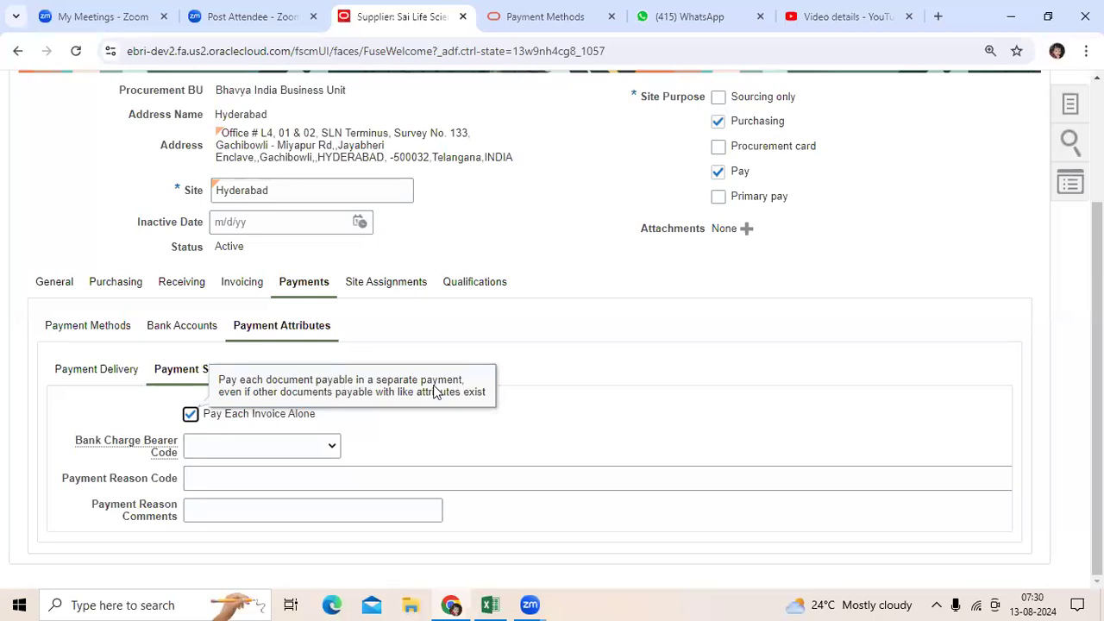
pyautogui.moveTo(315, 398)
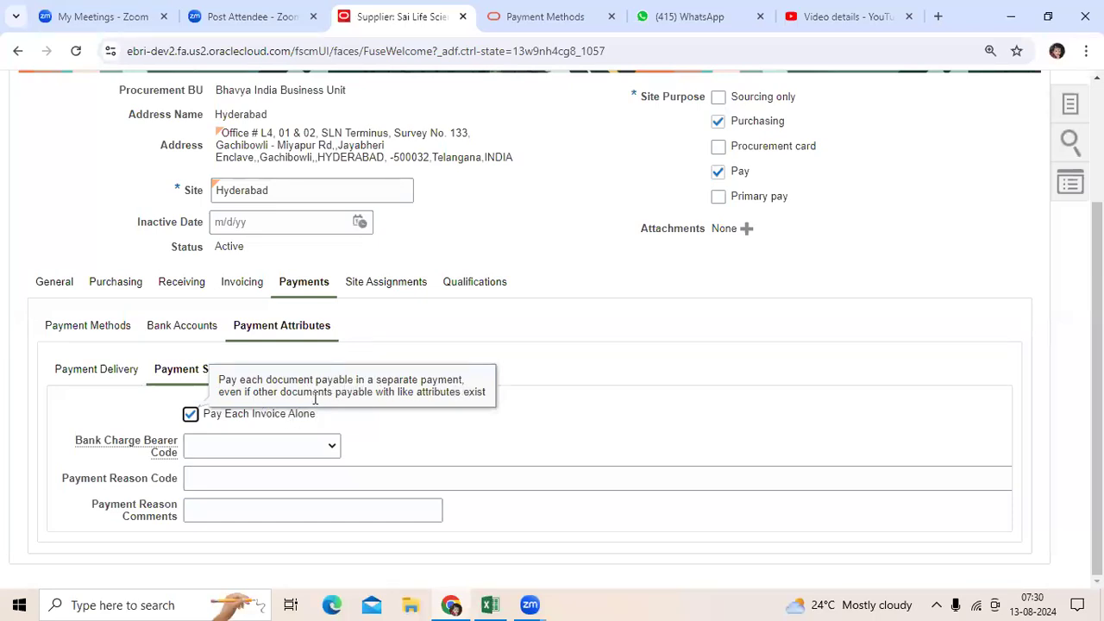
pyautogui.moveTo(681, 359)
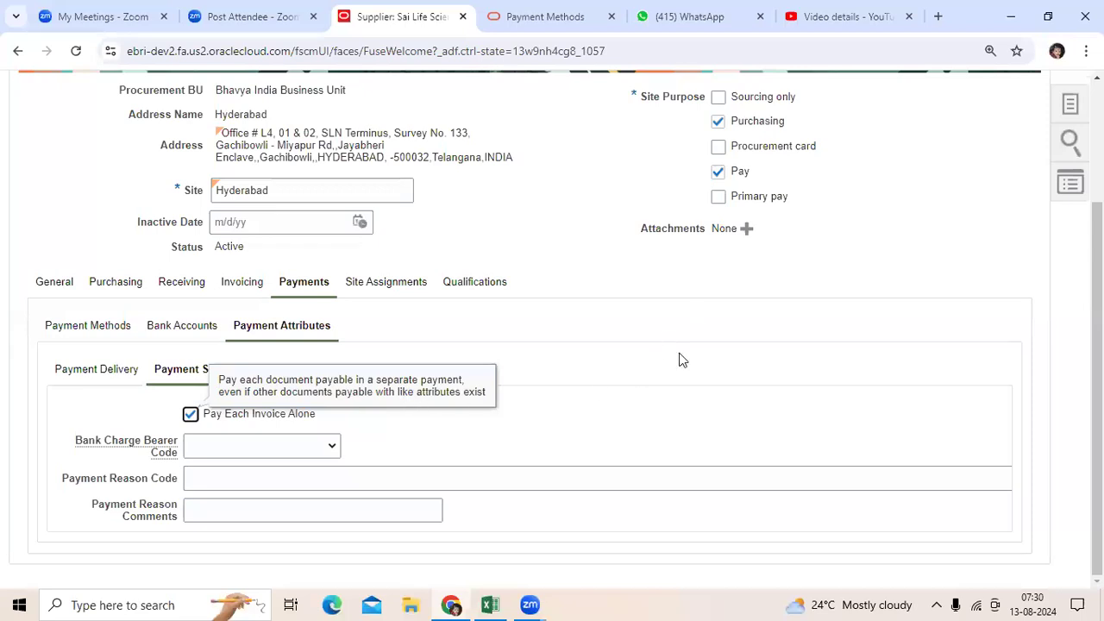
pyautogui.moveTo(490, 604)
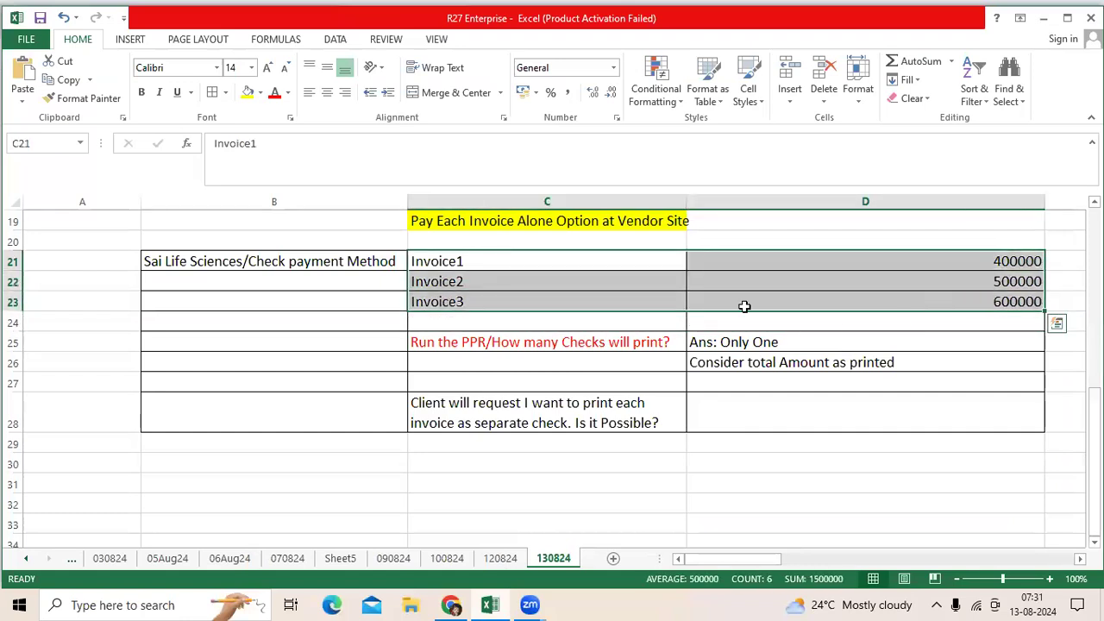
pyautogui.click(546, 281)
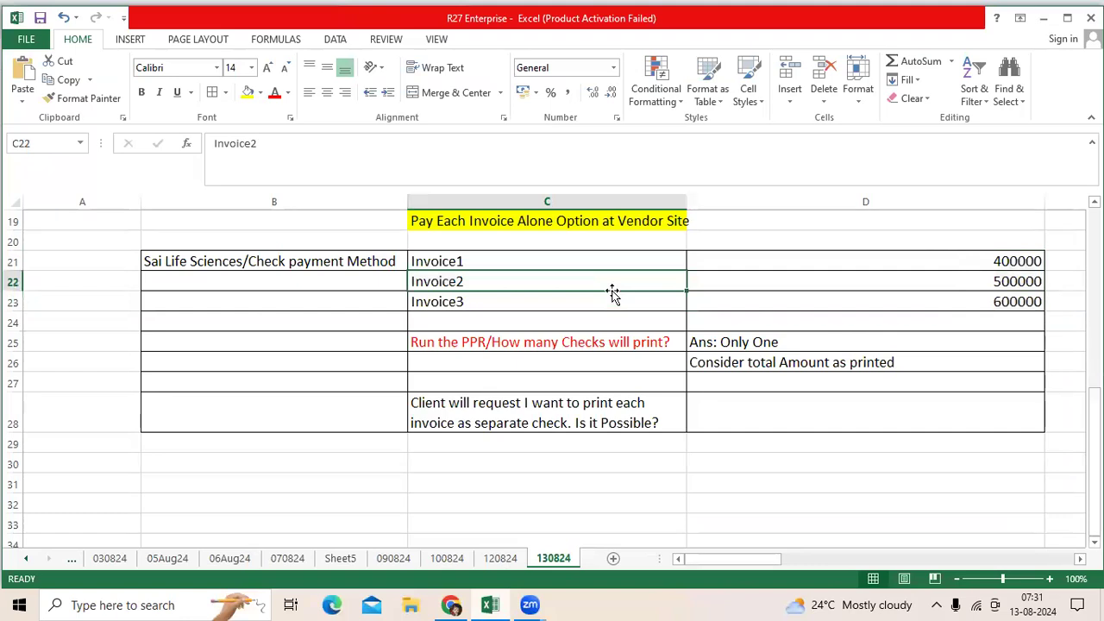
pyautogui.moveTo(513, 292)
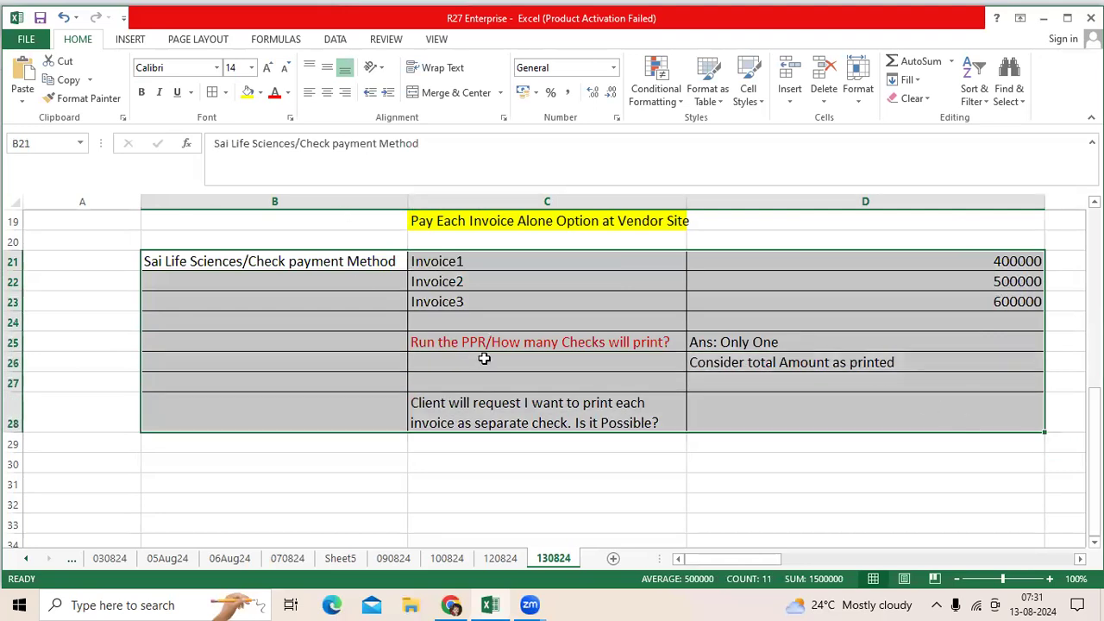
pyautogui.click(547, 321)
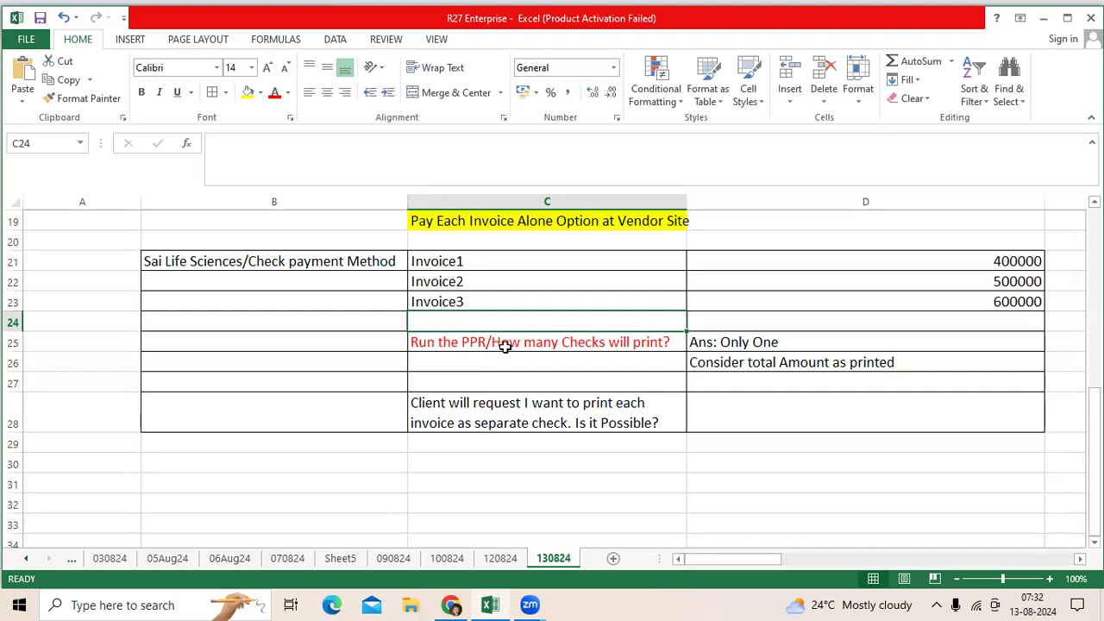
pyautogui.moveTo(574, 228)
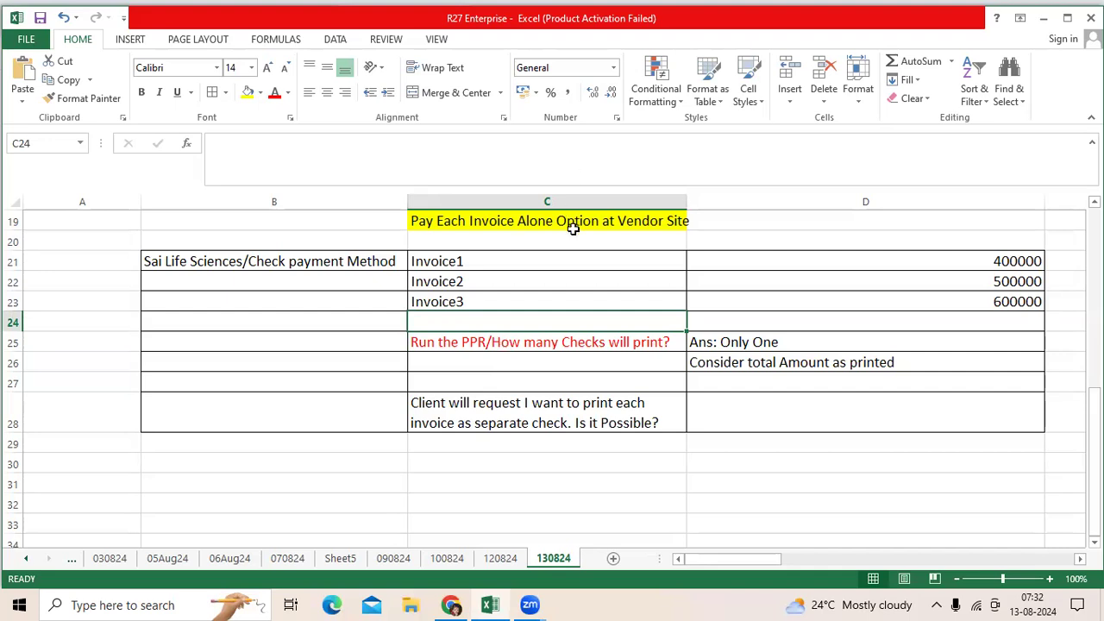